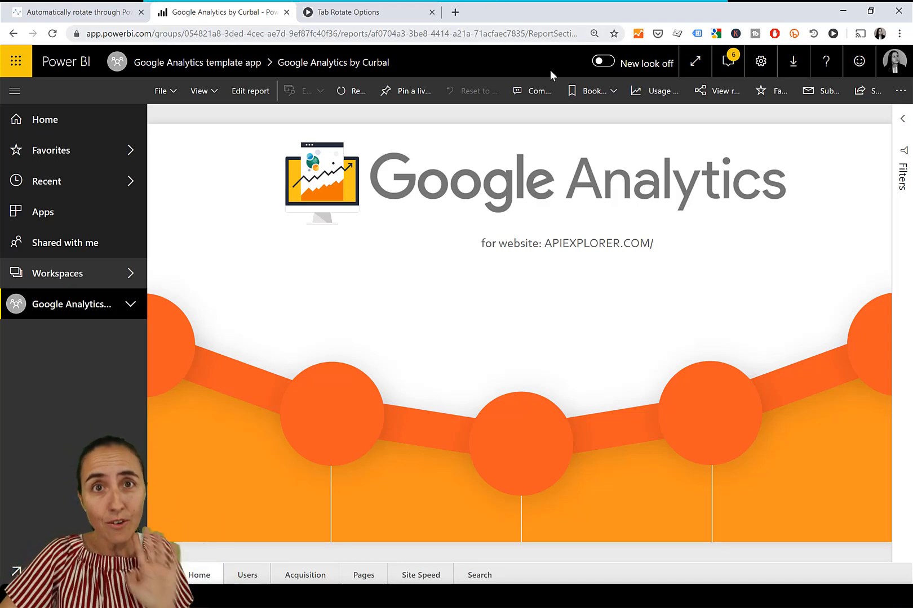
{"action": "mouse_move", "coordinate": [281, 216]}
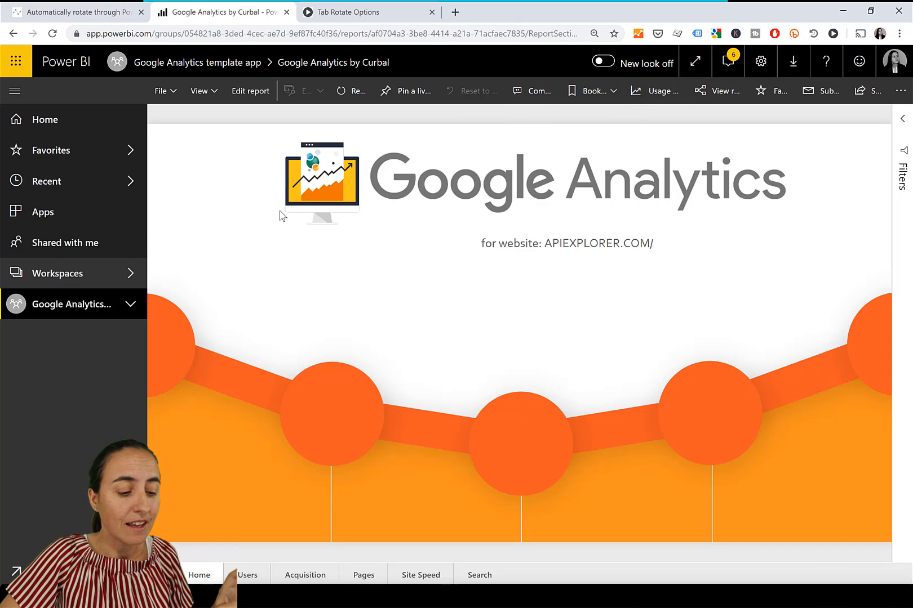
Show the Users page of the Google Analytics report in Power BI service
{"action": "left_click", "coordinate": [247, 575]}
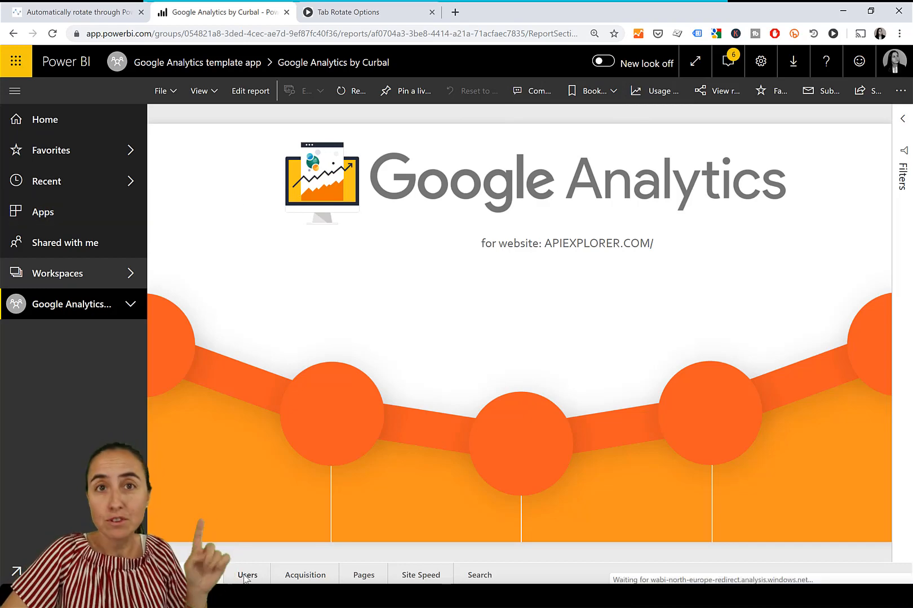
{"action": "left_click", "coordinate": [247, 576]}
{"action": "type", "text": "stor"}
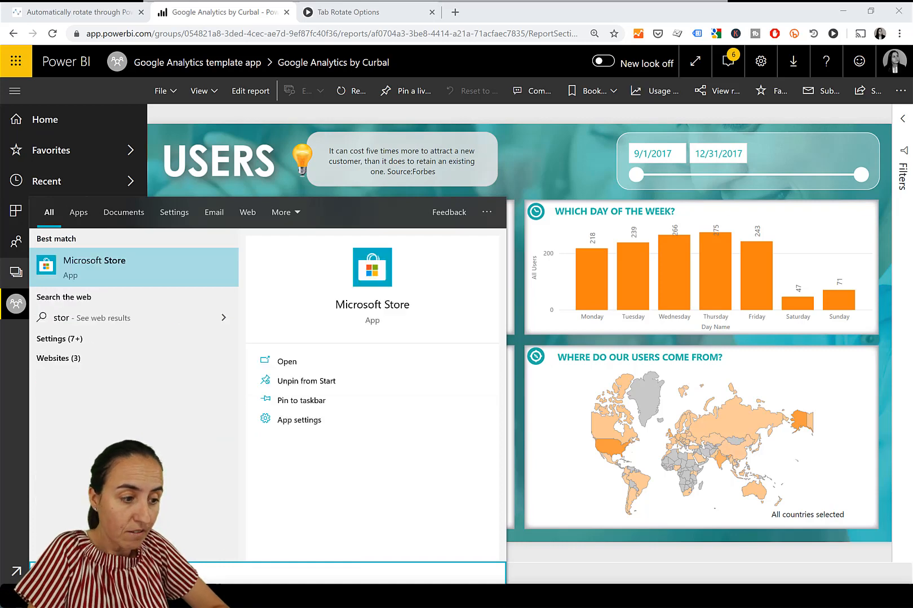
Open Microsoft Store and launch the installed Power BI app from its page
{"action": "left_click", "coordinate": [285, 361]}
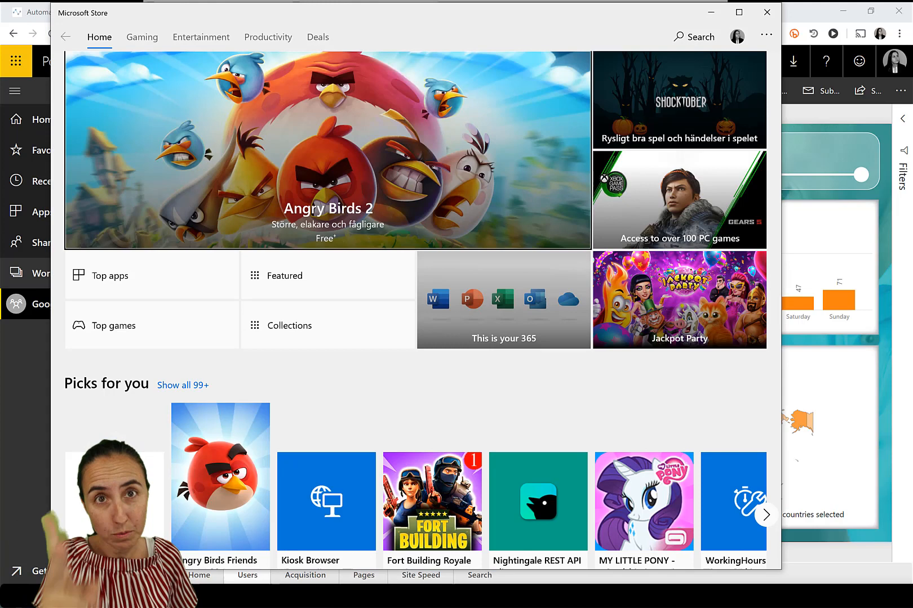
{"action": "mouse_move", "coordinate": [551, 98]}
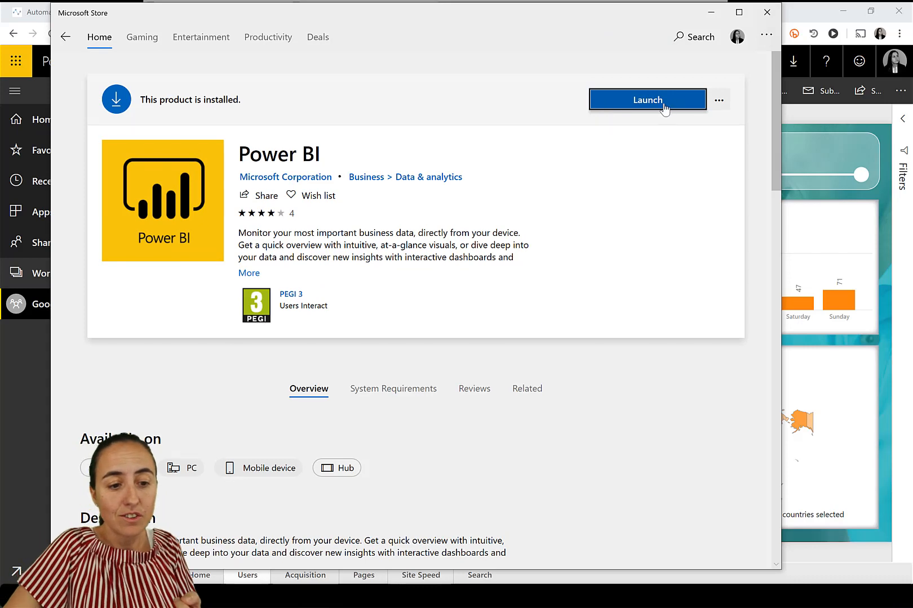
{"action": "left_click", "coordinate": [647, 100]}
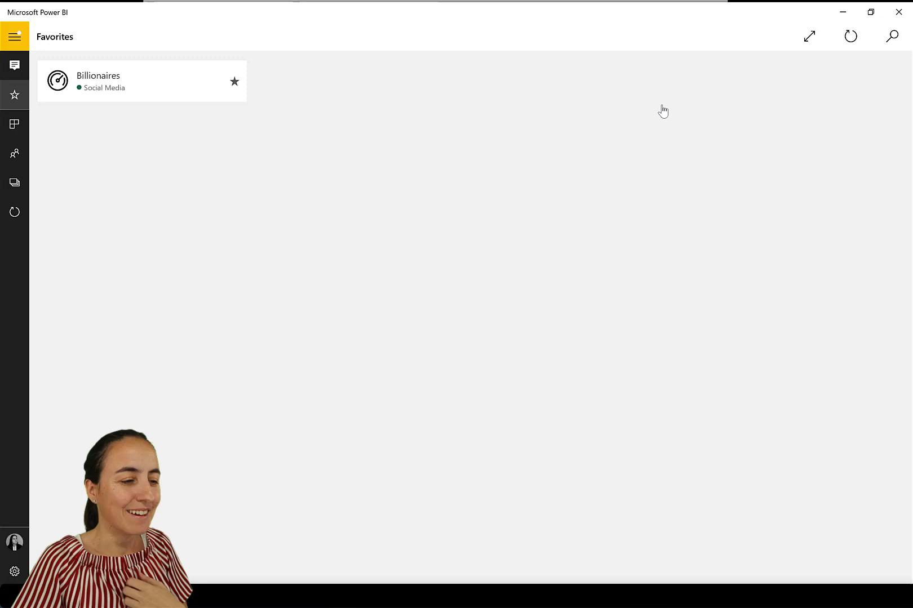
{"action": "mouse_move", "coordinate": [236, 271]}
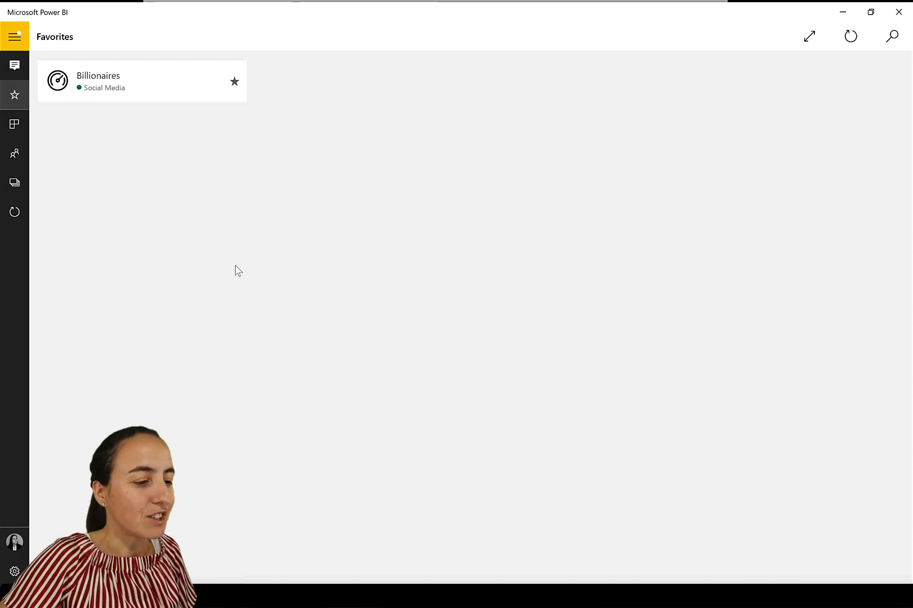
Open the Google Analytics by Curbal report from the template app and show it full screen
{"action": "left_click", "coordinate": [14, 182]}
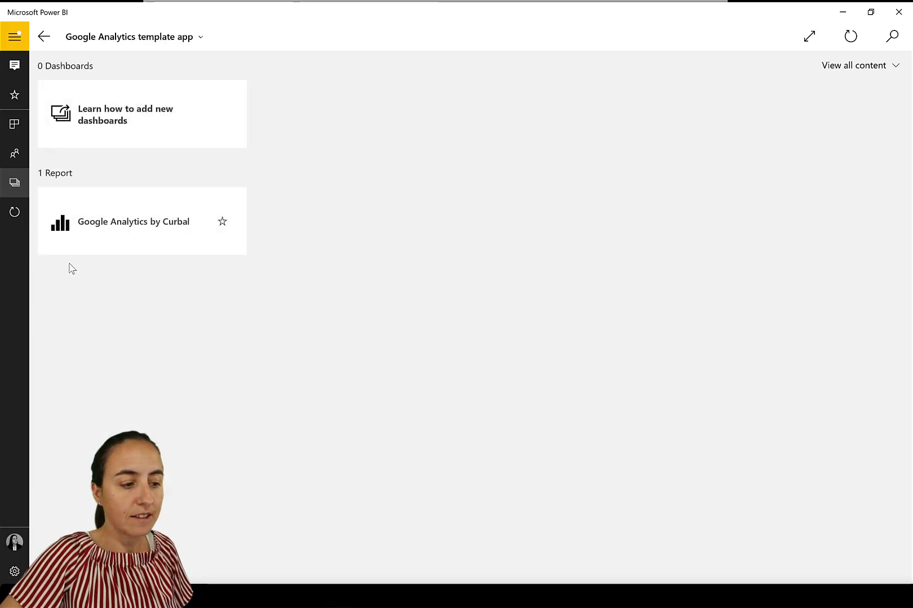
{"action": "left_click", "coordinate": [133, 222]}
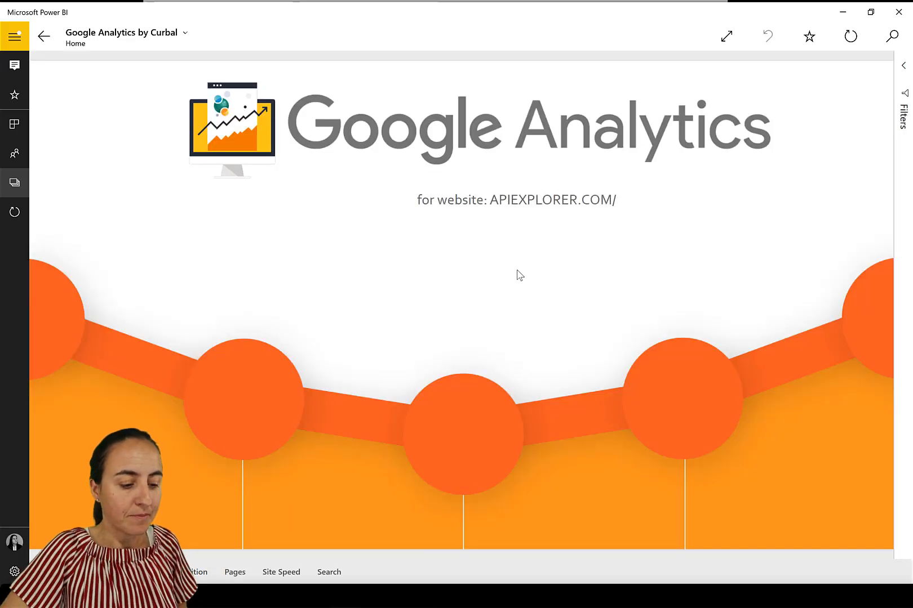
{"action": "left_click", "coordinate": [725, 36]}
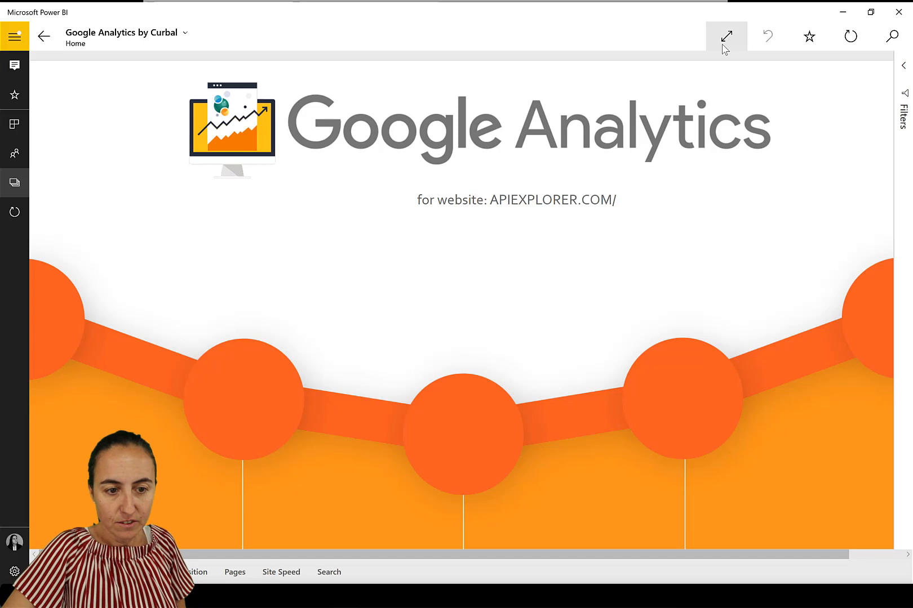
{"action": "left_click", "coordinate": [725, 36]}
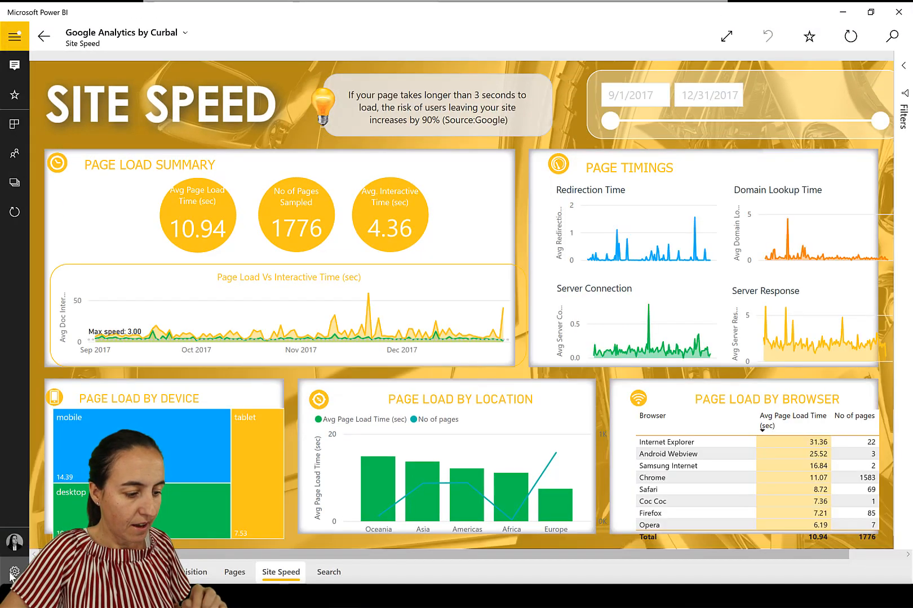
Open the Power BI app settings to view the slideshow transition frequency option
{"action": "left_click", "coordinate": [14, 571]}
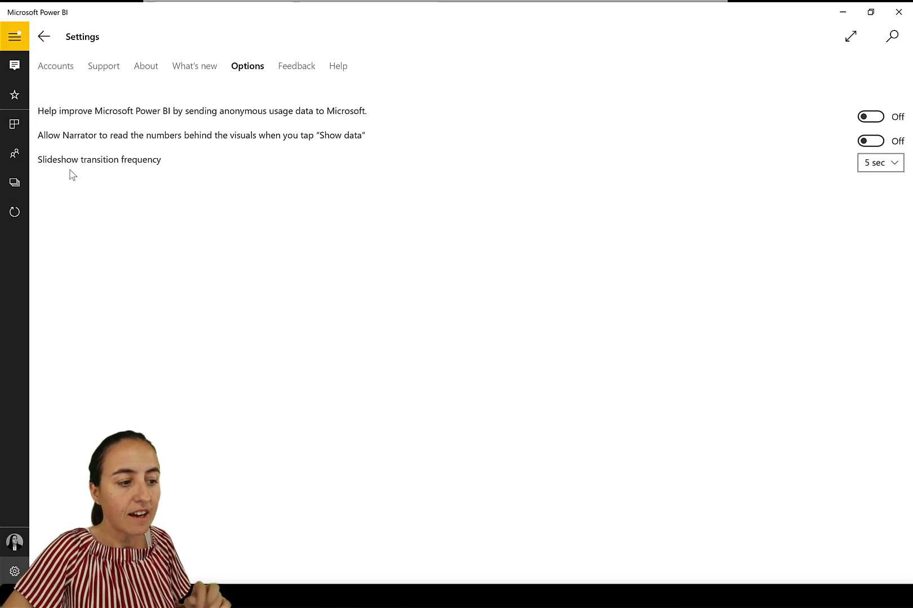
{"action": "mouse_move", "coordinate": [151, 170]}
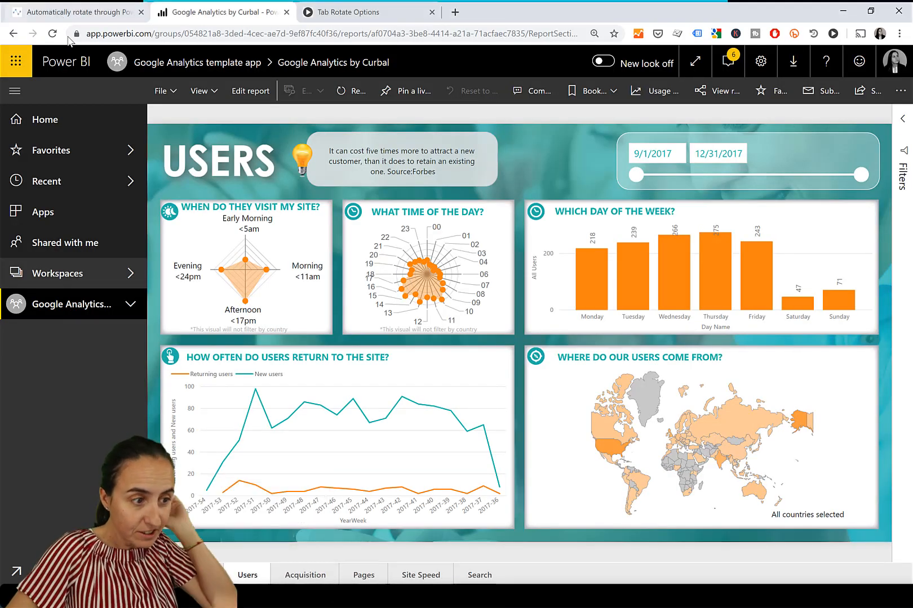
Read the Kasper On BI article on the Tab Rotate extension, then open a new tab
{"action": "left_click", "coordinate": [75, 11]}
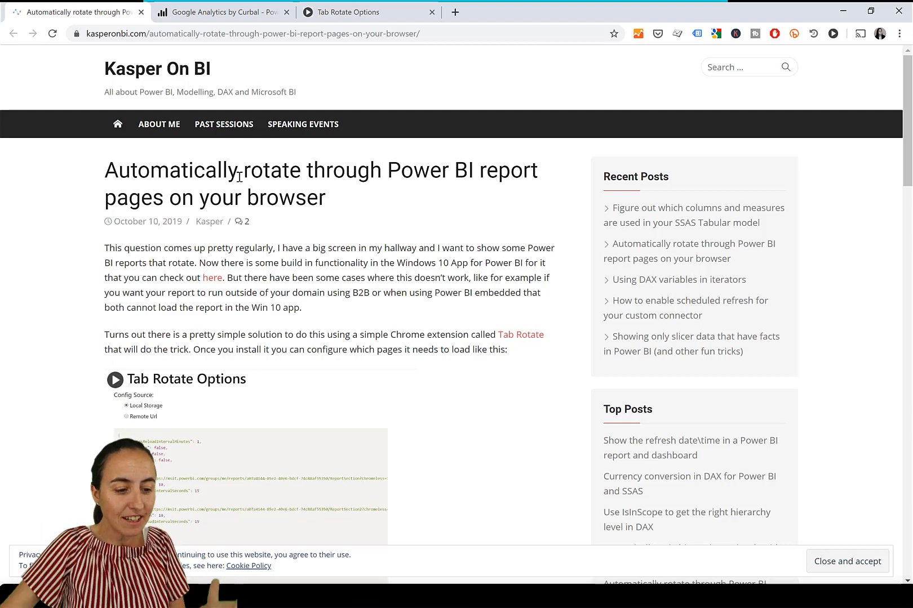
{"action": "mouse_move", "coordinate": [519, 335]}
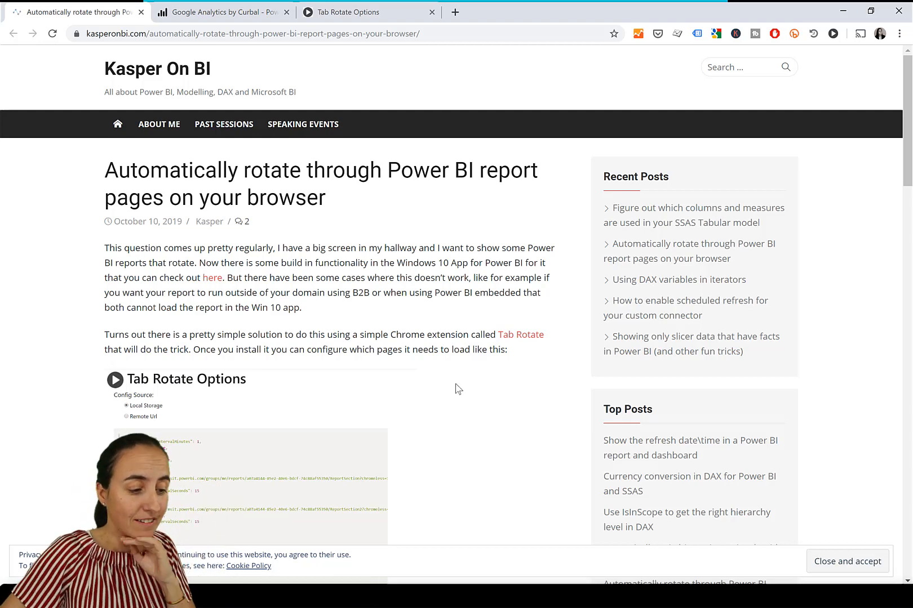
{"action": "scroll", "scroll_direction": "down", "scroll_amount": 3}
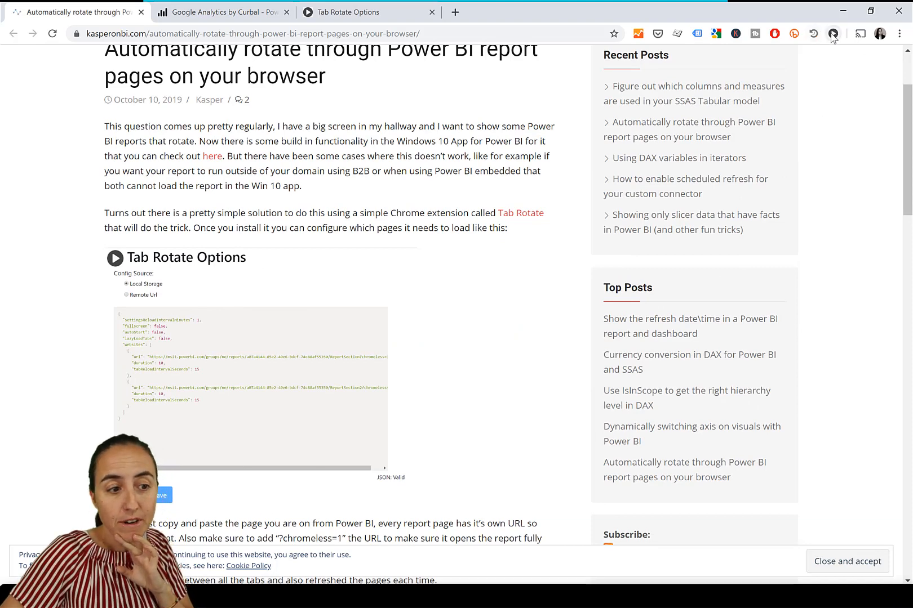
{"action": "left_click", "coordinate": [367, 12]}
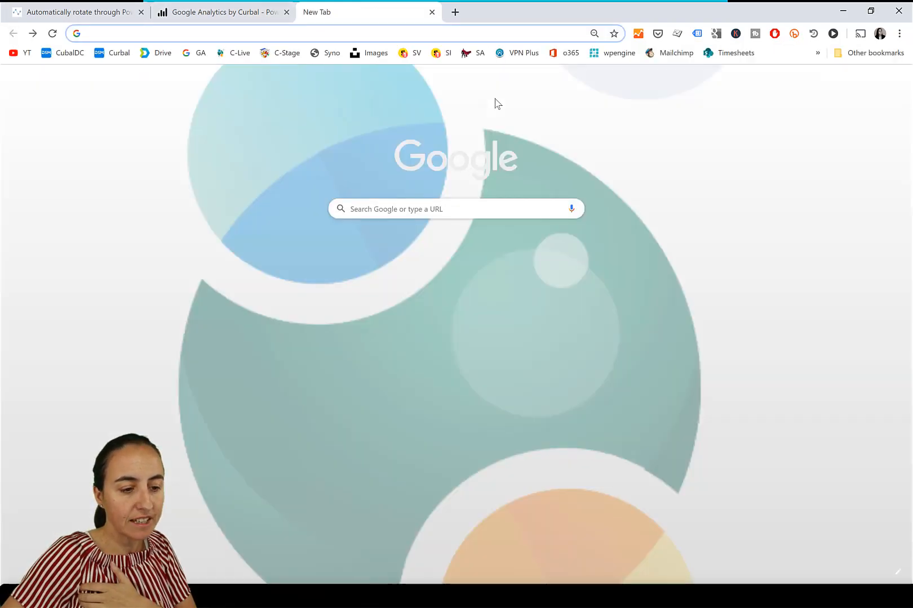
Search 'tab rotator' and open the Tab Rotate extension's Options page
{"action": "type", "text": "ta"}
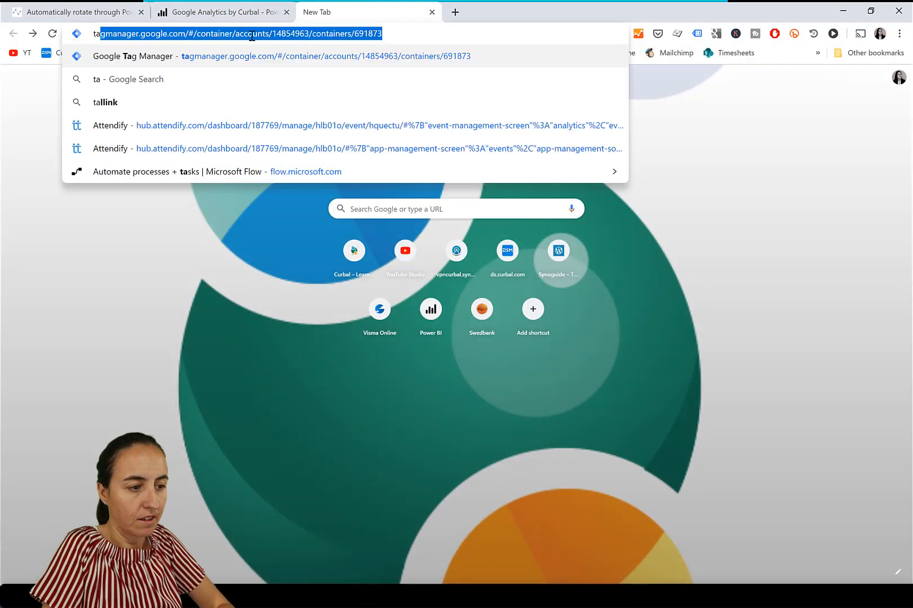
{"action": "type", "text": "tab rotator"}
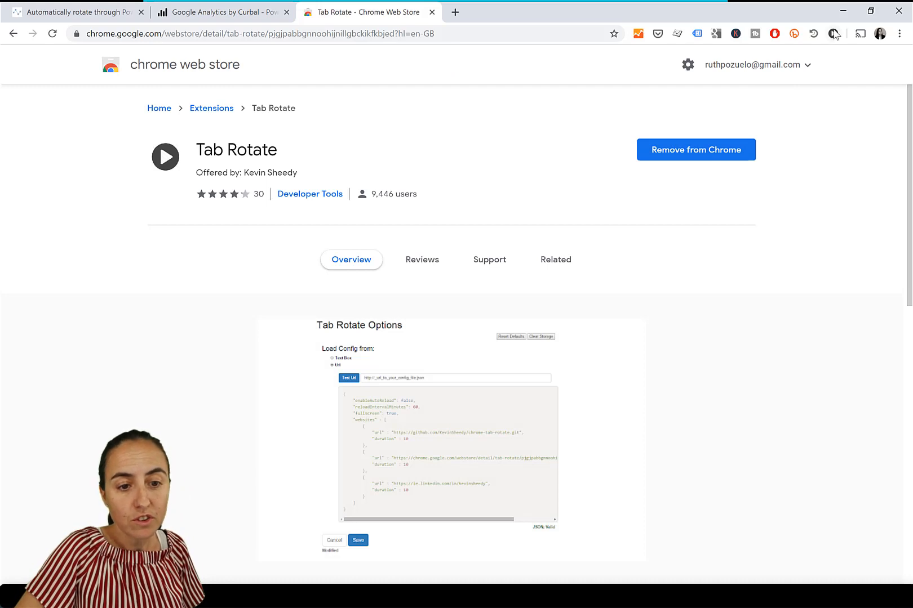
{"action": "left_click", "coordinate": [833, 33]}
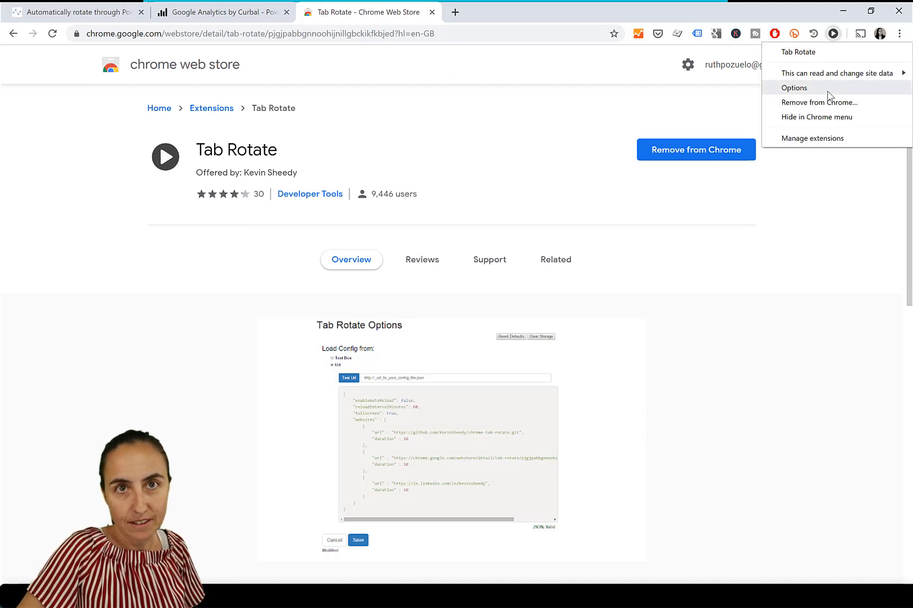
{"action": "left_click", "coordinate": [794, 87]}
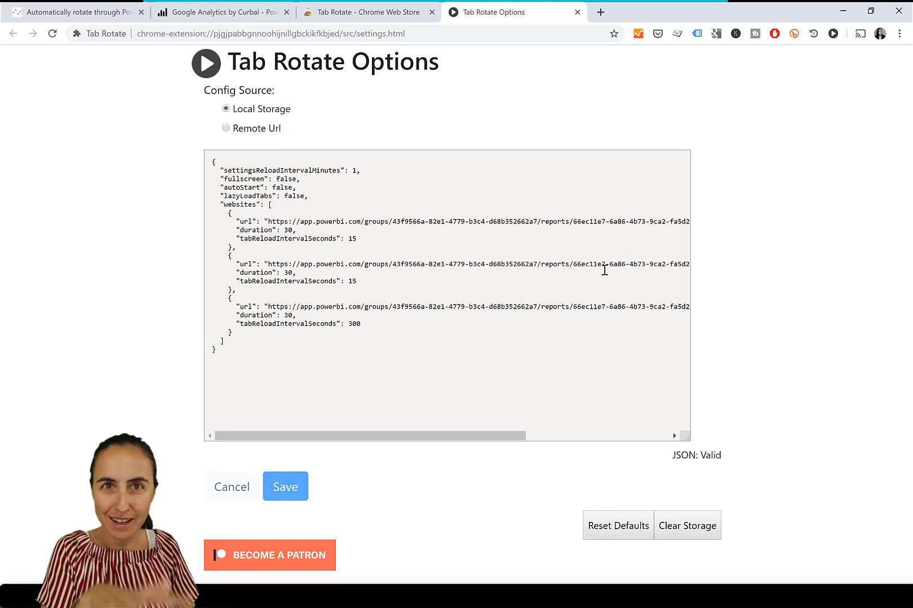
{"action": "left_click", "coordinate": [222, 12]}
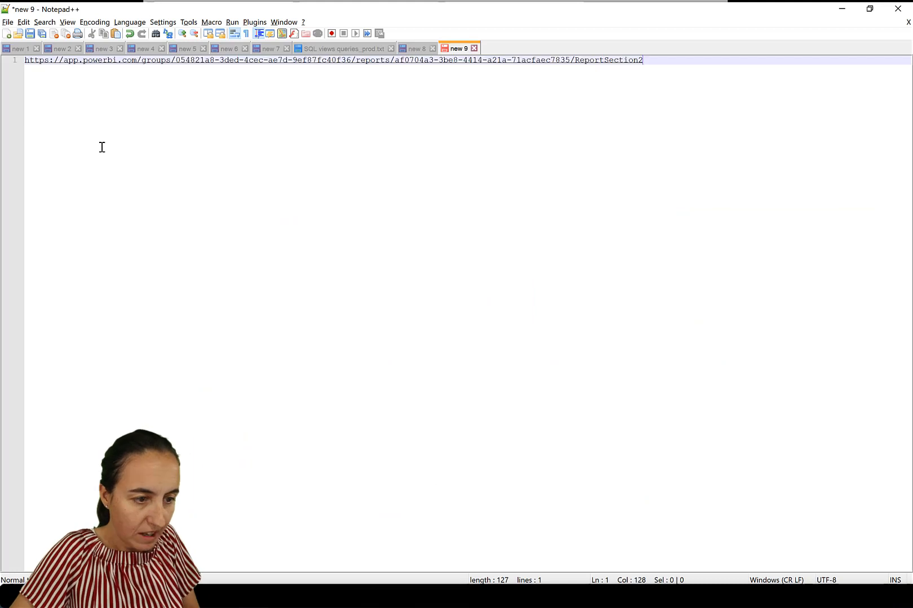
Append ?chromeless=1 to the ReportSection2 report URL in Notepad++ and copy it
{"action": "type", "text": "2"}
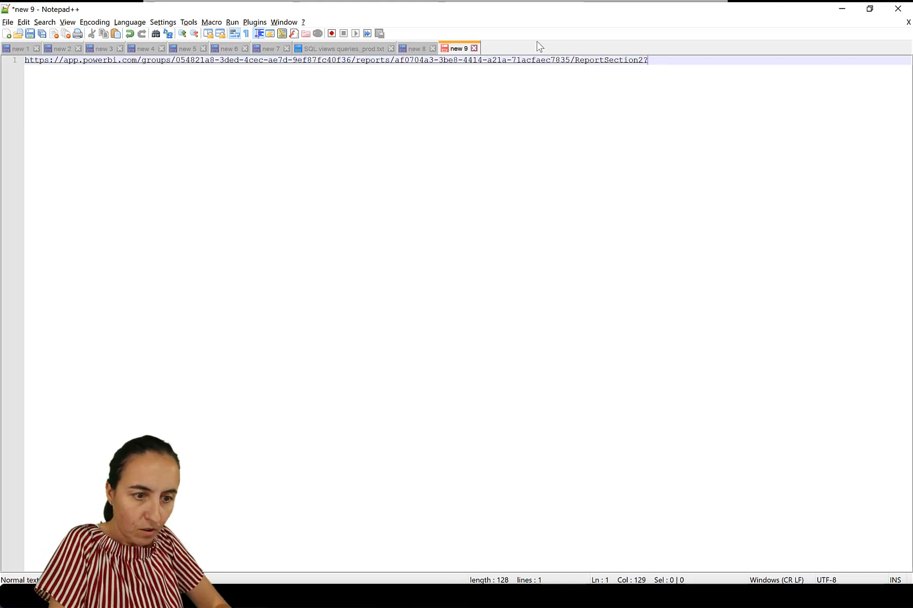
{"action": "type", "text": "c"}
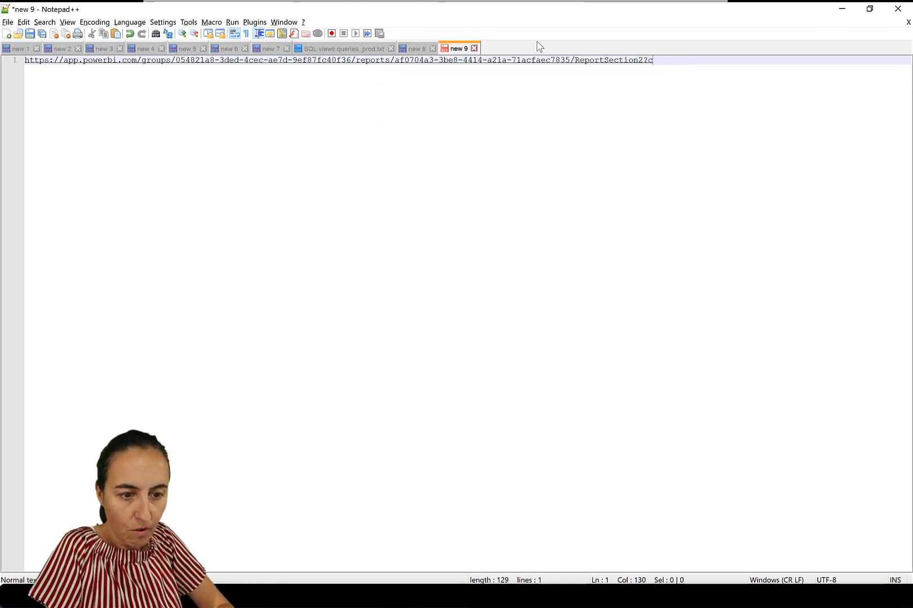
{"action": "type", "text": "rho"}
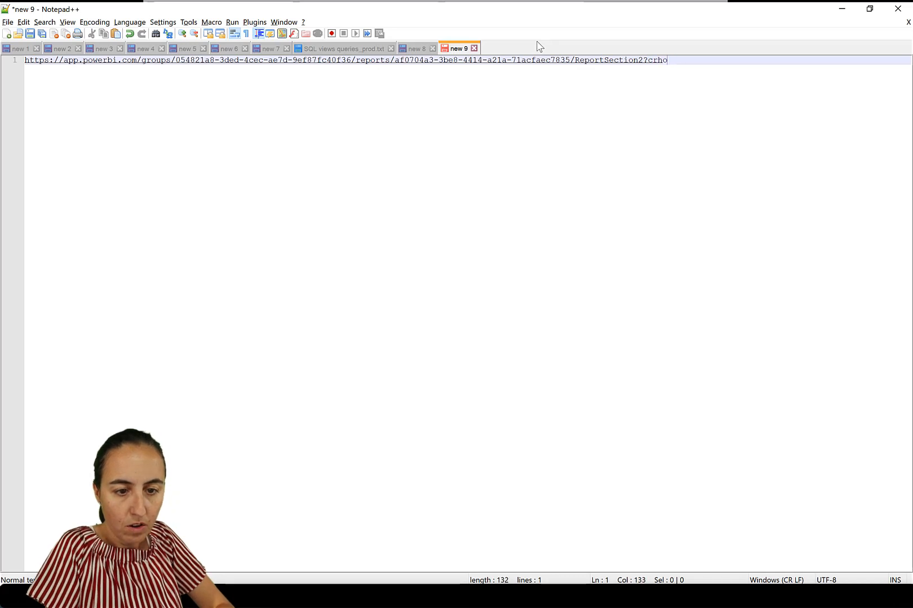
{"action": "type", "text": "chromel"}
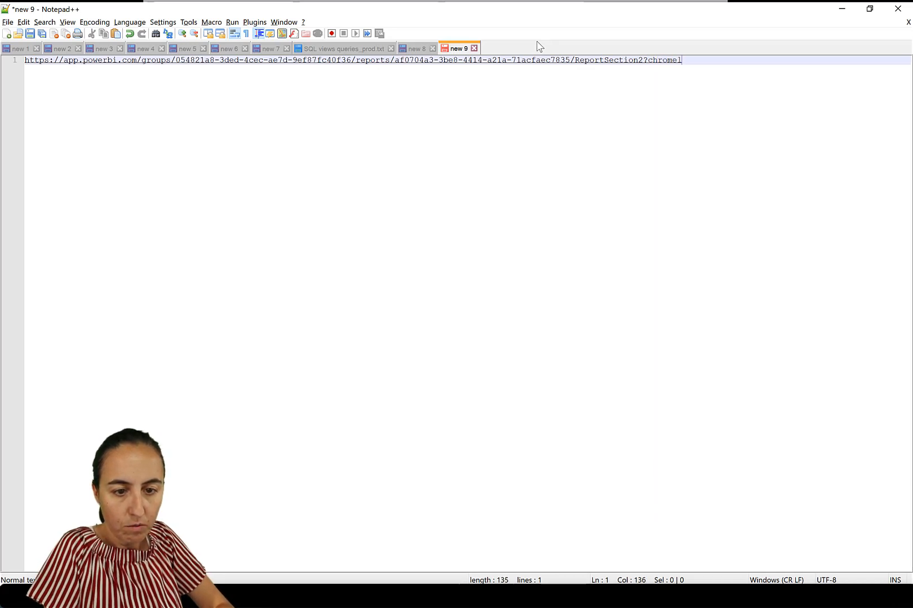
{"action": "type", "text": "ess=1"}
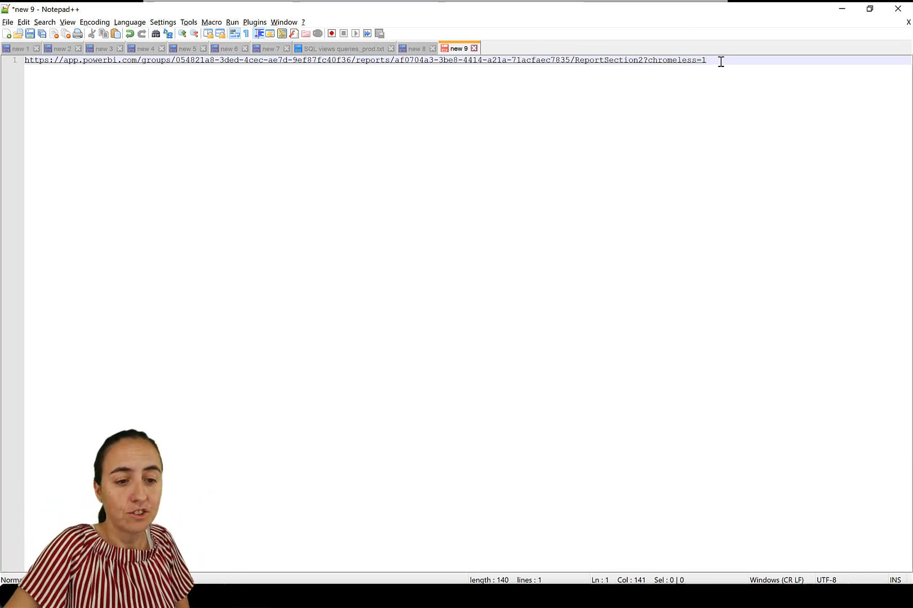
{"action": "key", "text": "ctrl+a"}
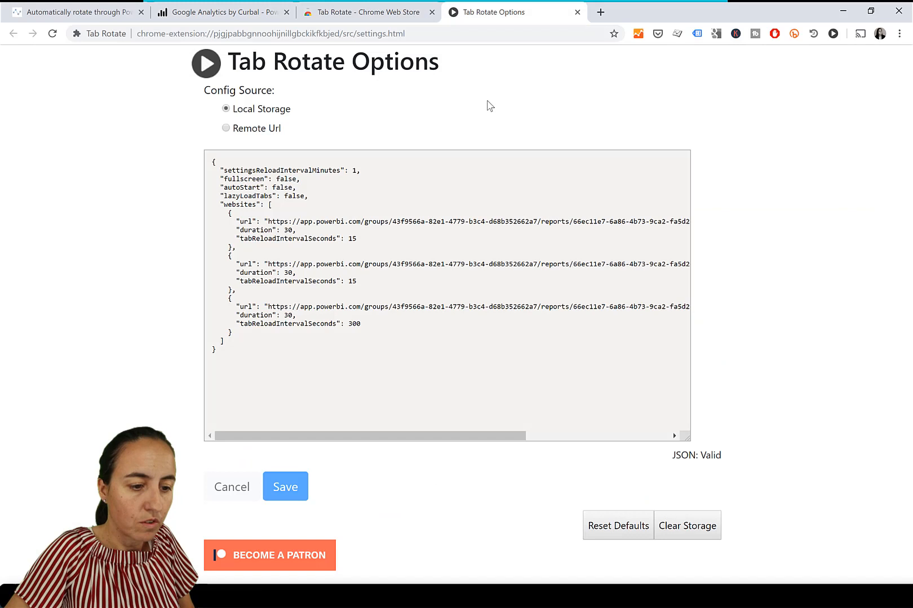
Replace the first Tab Rotate entry's URL with the chromeless address and set duration to 5
{"action": "left_click", "coordinate": [283, 221]}
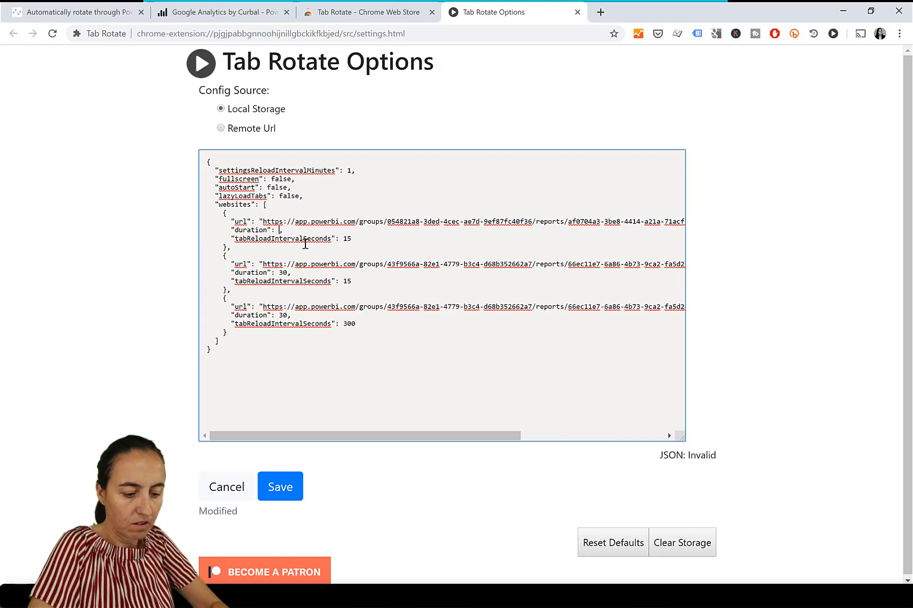
{"action": "type", "text": "5"}
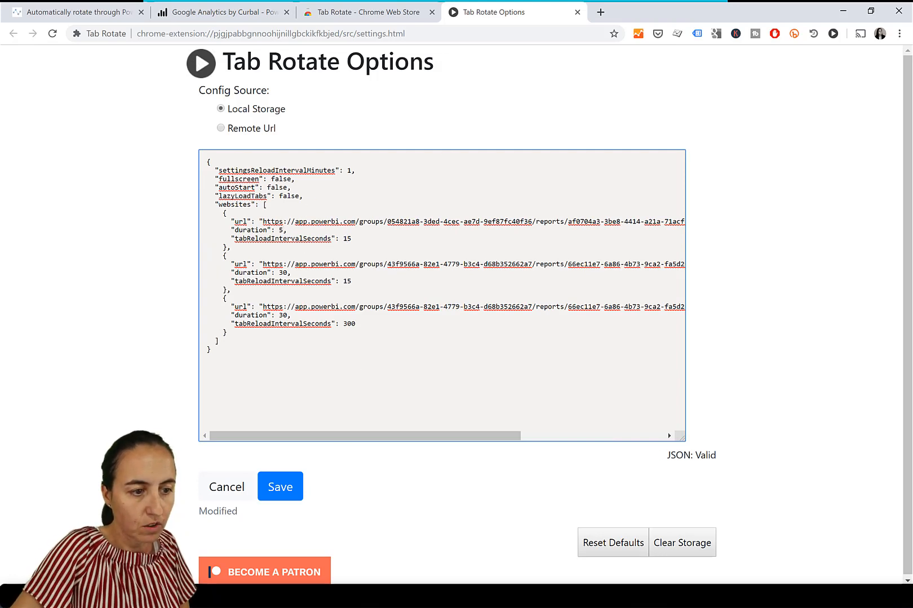
{"action": "left_click", "coordinate": [221, 11]}
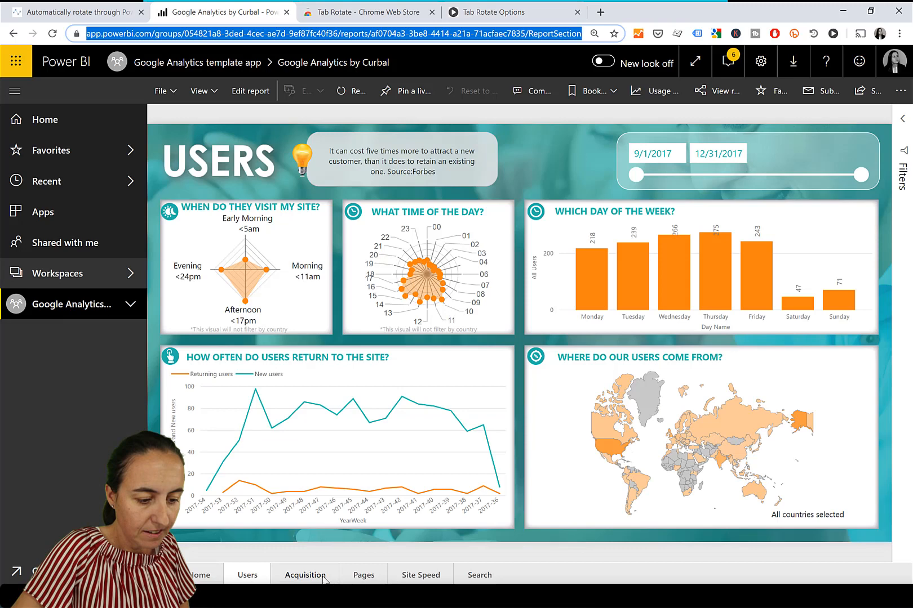
Type the ReportSection4 report URL ending in ?Chromeless=1 on a new Notepad++ line
{"action": "left_click", "coordinate": [304, 574]}
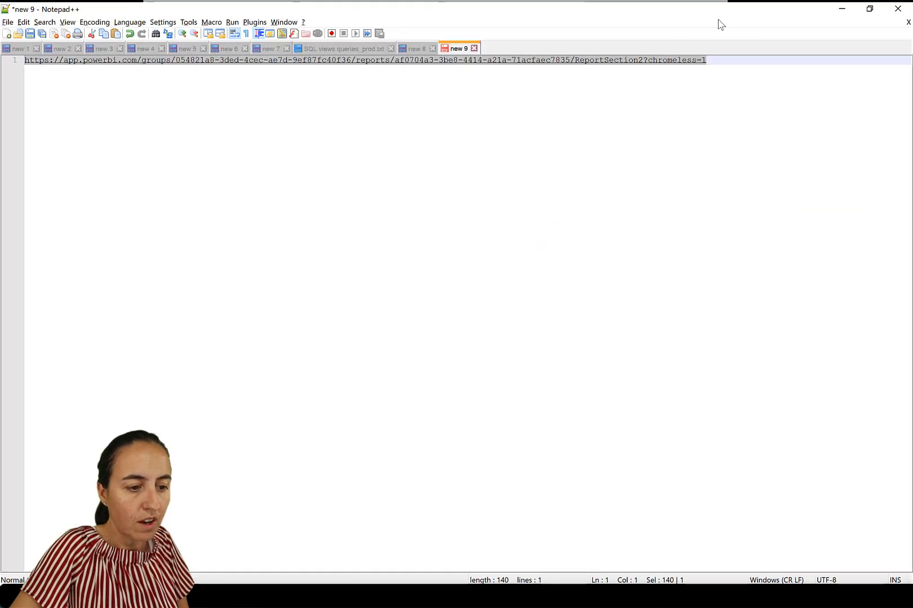
{"action": "key", "text": "enter"}
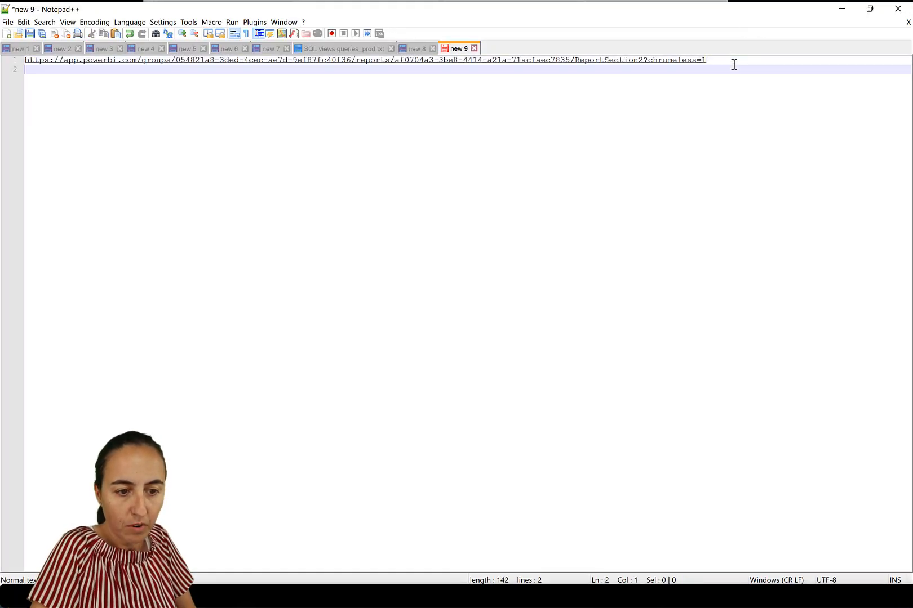
{"action": "type", "text": "https://app.powerbi.com/groups/054821a8-3ded-4cec-ae7d-9ef87fc40f36/reports/af0704a3-3be8-4414-a21a-71acfaec7835/ReportSection4?"}
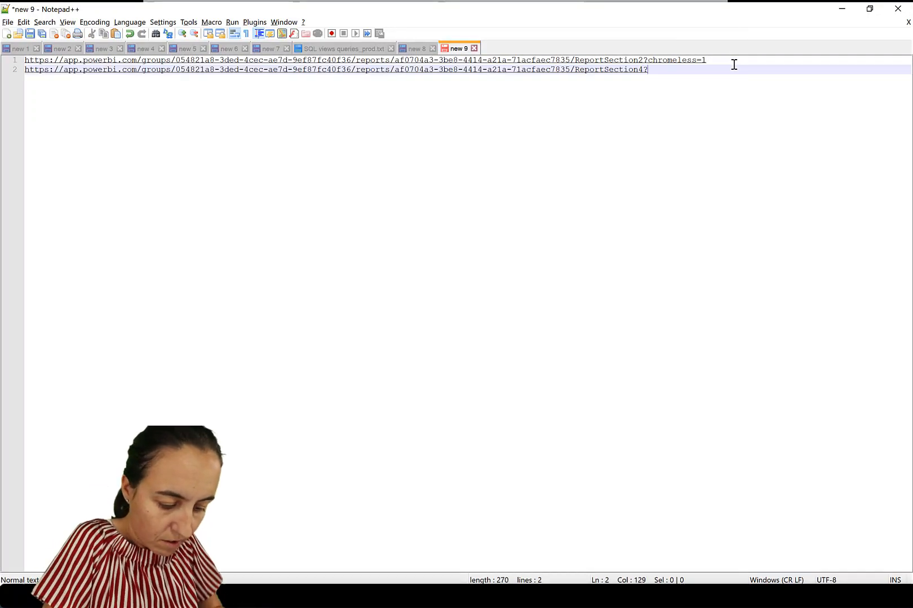
{"action": "type", "text": "Chro"}
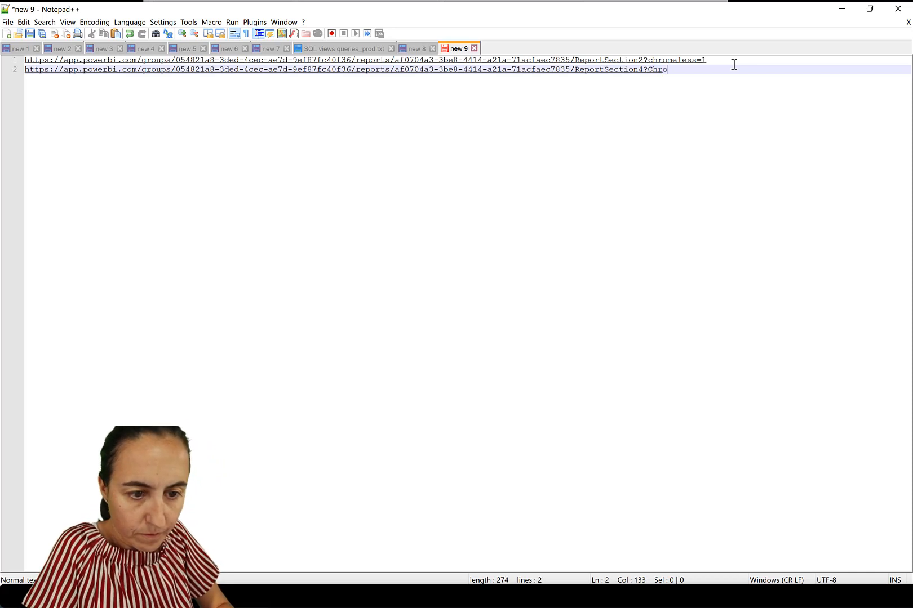
{"action": "type", "text": "meless"}
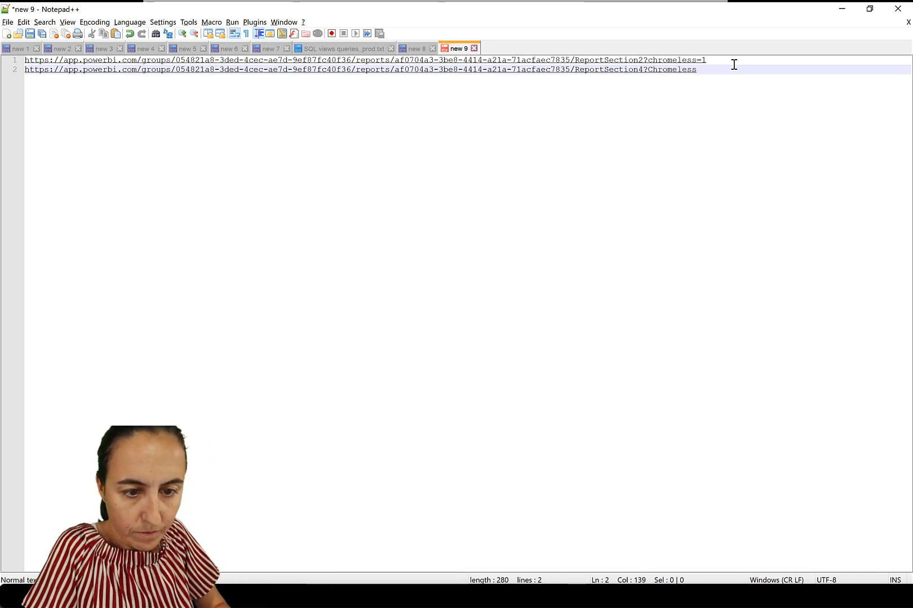
{"action": "type", "text": "=1"}
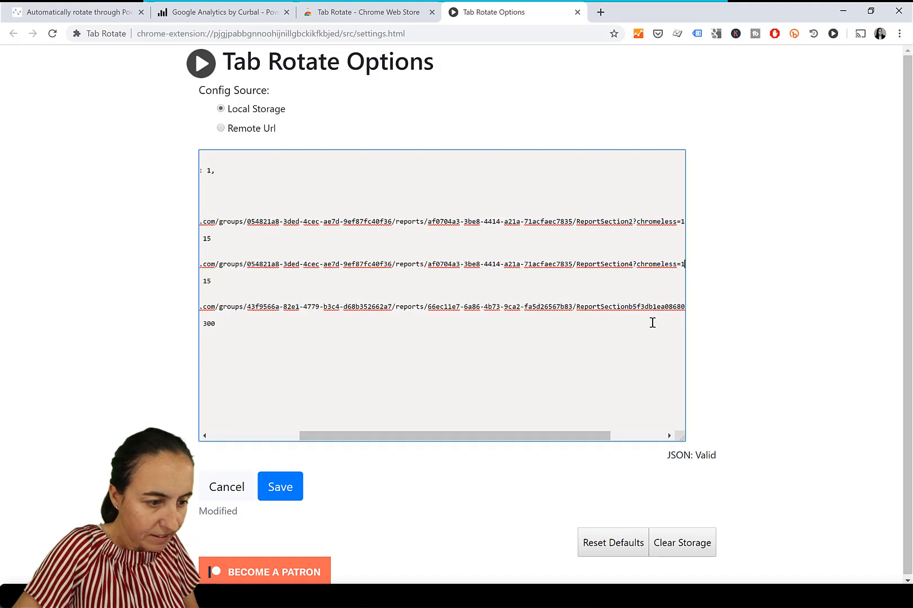
Delete the third website entry from the Tab Rotate JSON and save the settings
{"action": "scroll", "scroll_direction": "left", "scroll_amount": 3}
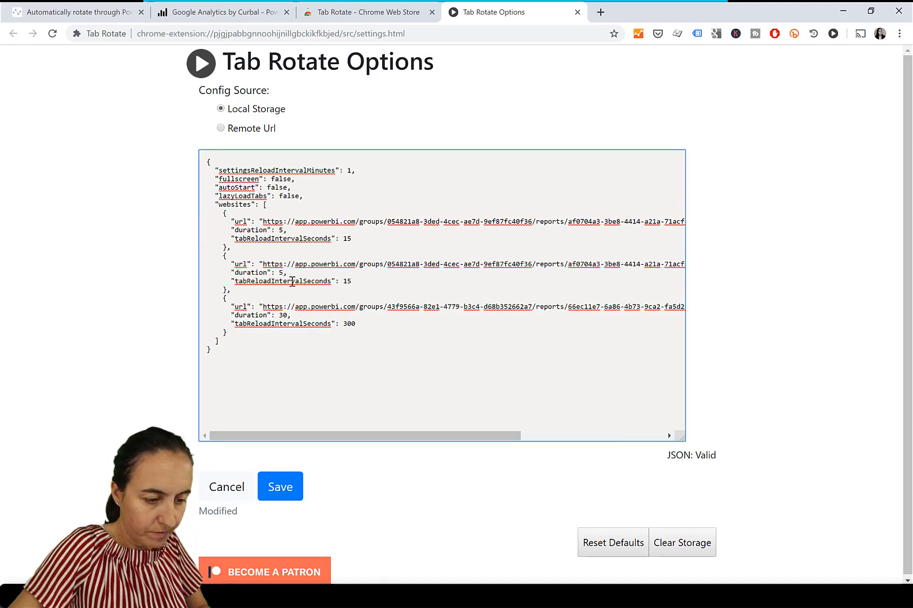
{"action": "left_click_drag", "start_coordinate": [228, 290], "coordinate": [358, 330]}
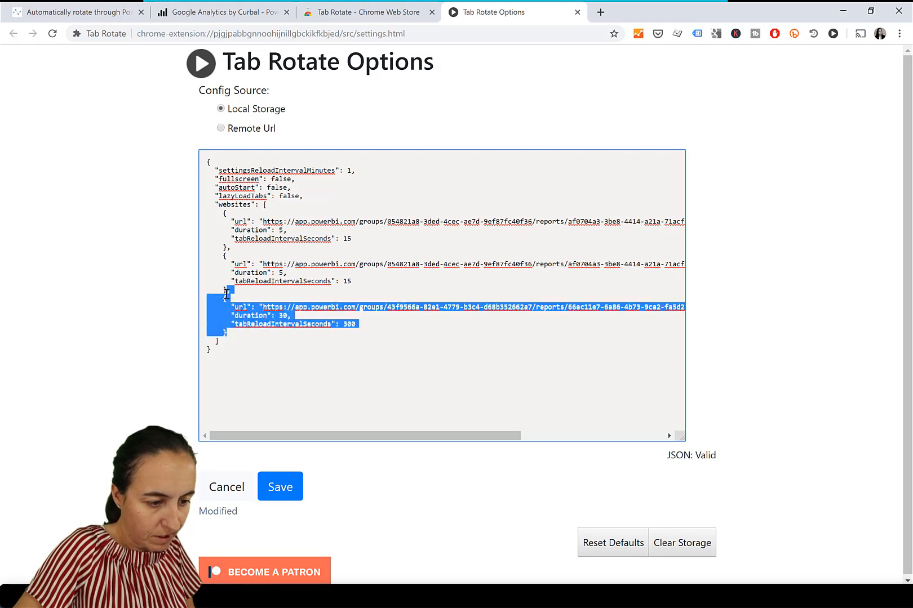
{"action": "key", "text": "Delete"}
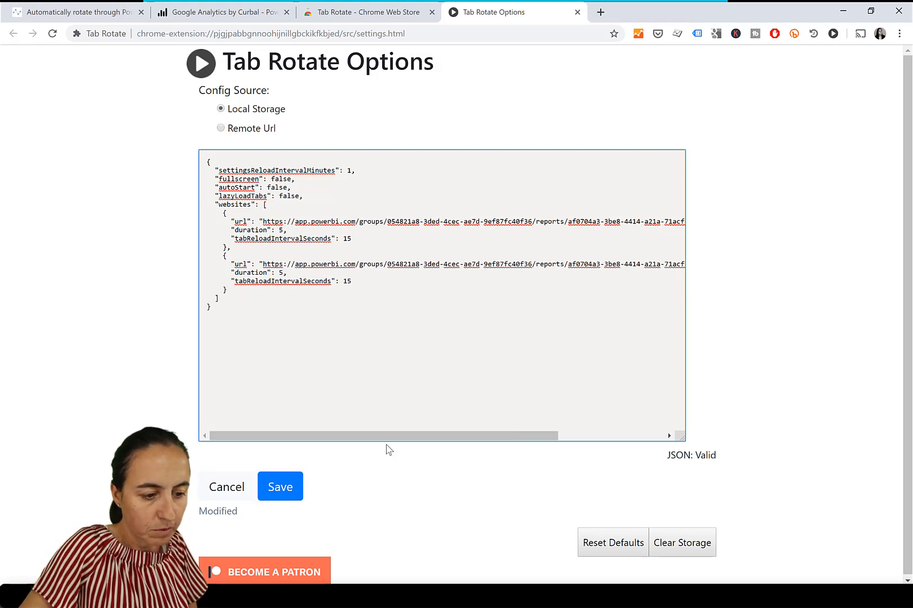
{"action": "left_click", "coordinate": [279, 486]}
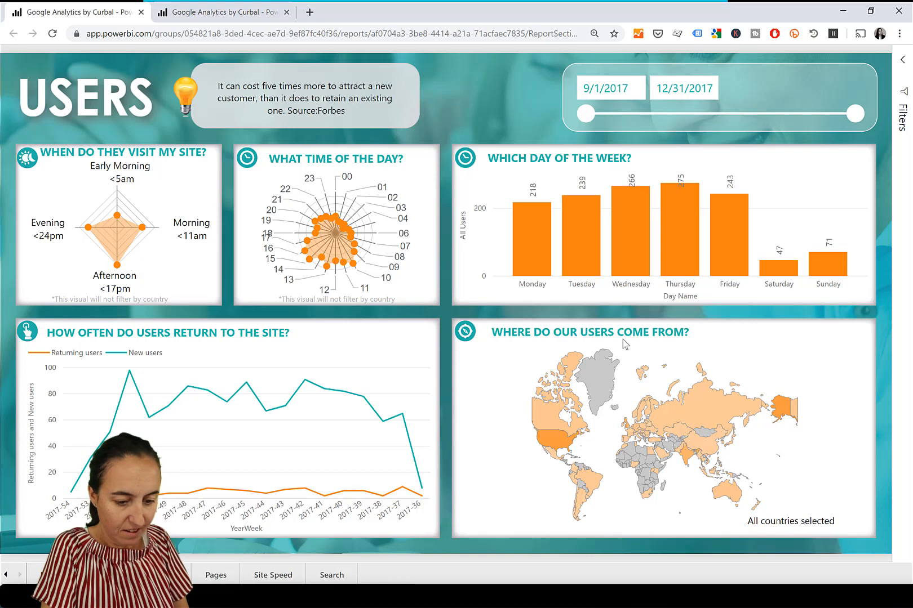
Go full screen with F11 so Tab Rotate cycles the Users and Acquisition pages without menus
{"action": "key", "text": "f11"}
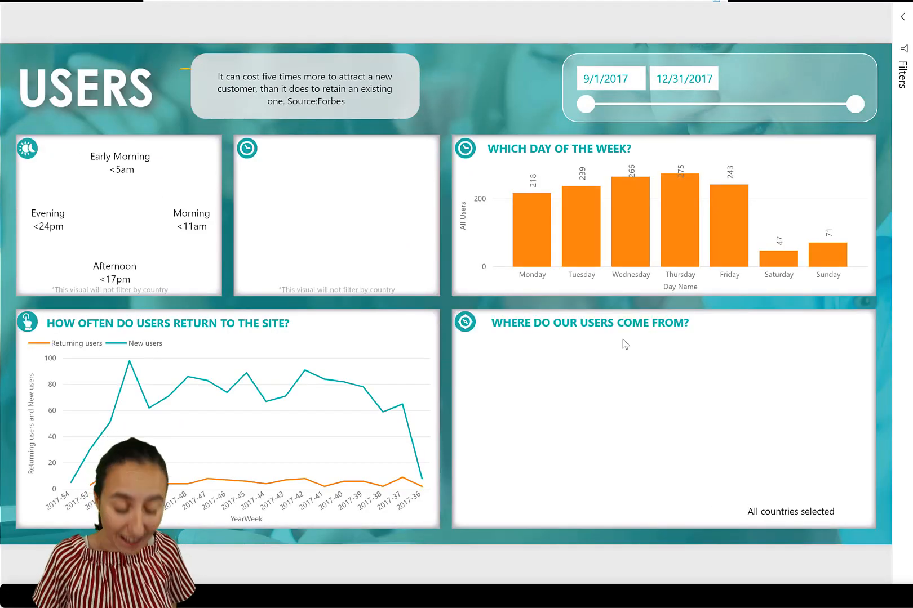
{"action": "left_click", "coordinate": [903, 16]}
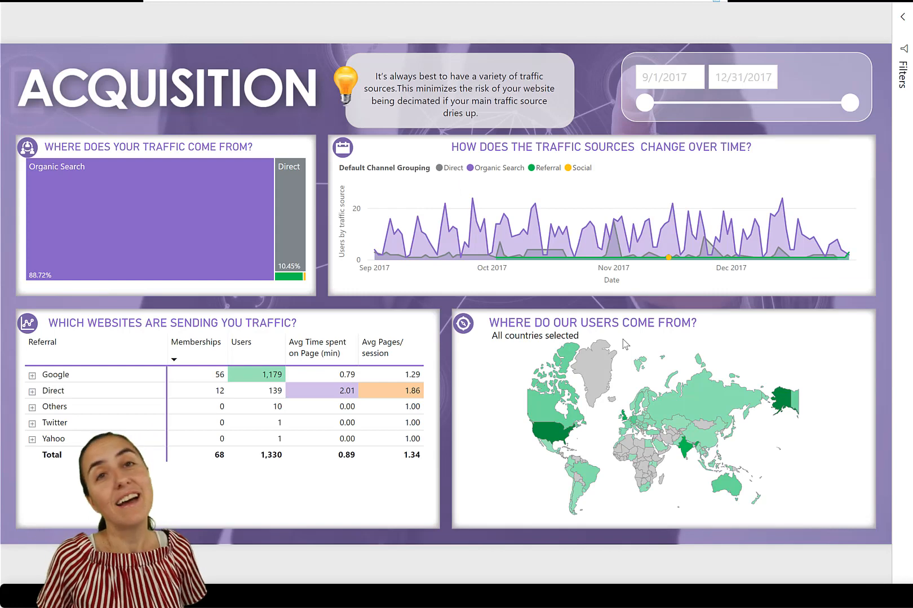